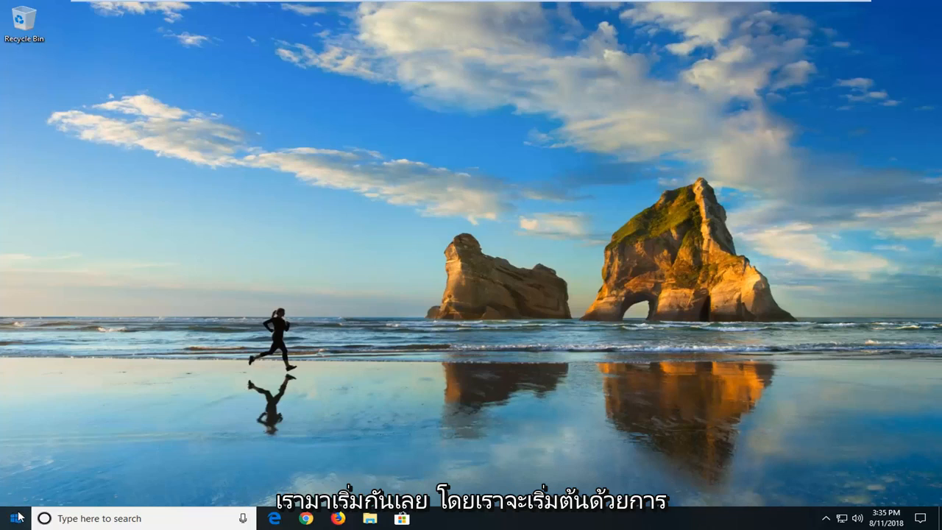
Search the Start menu for 'file explorer' and launch the File Explorer app
{"action": "left_click", "coordinate": [11, 518]}
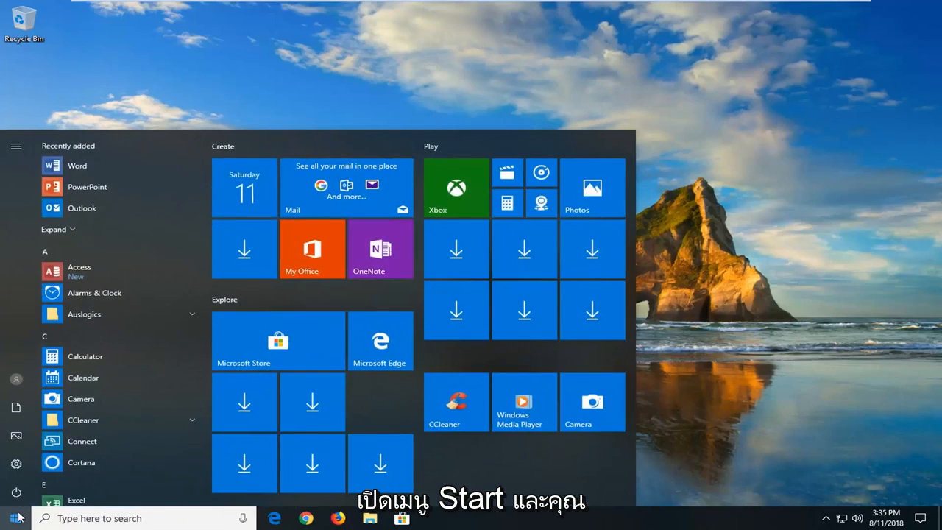
{"action": "type", "text": "file explorer"}
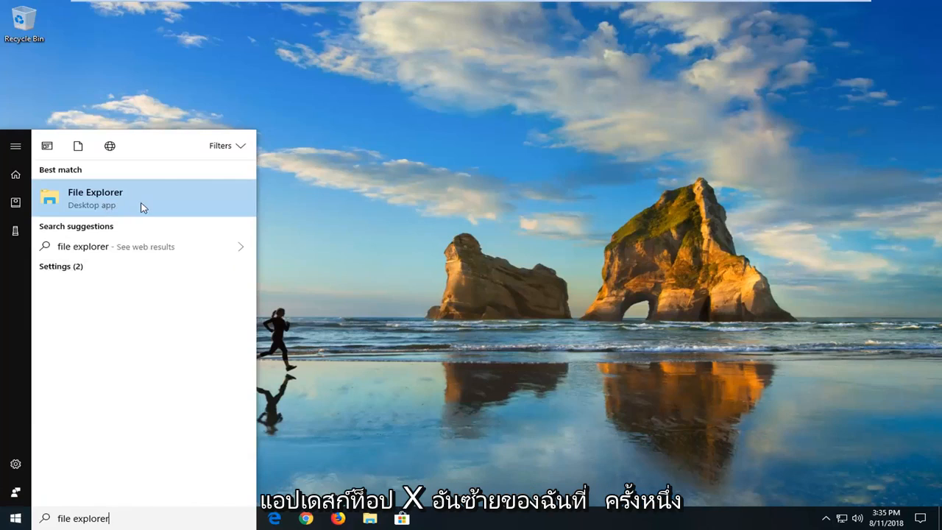
{"action": "left_click", "coordinate": [95, 197]}
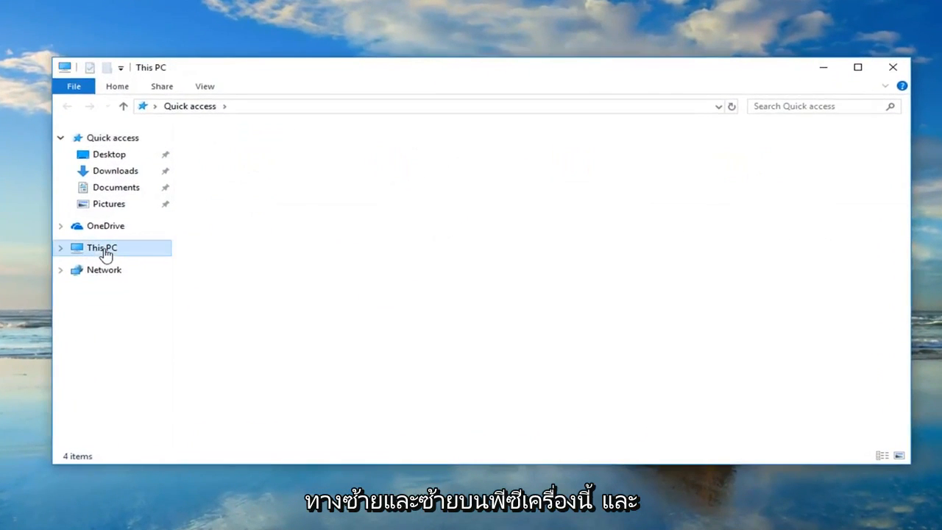
Open the Properties of Local Disk (C:) from the This PC view
{"action": "left_click", "coordinate": [102, 247]}
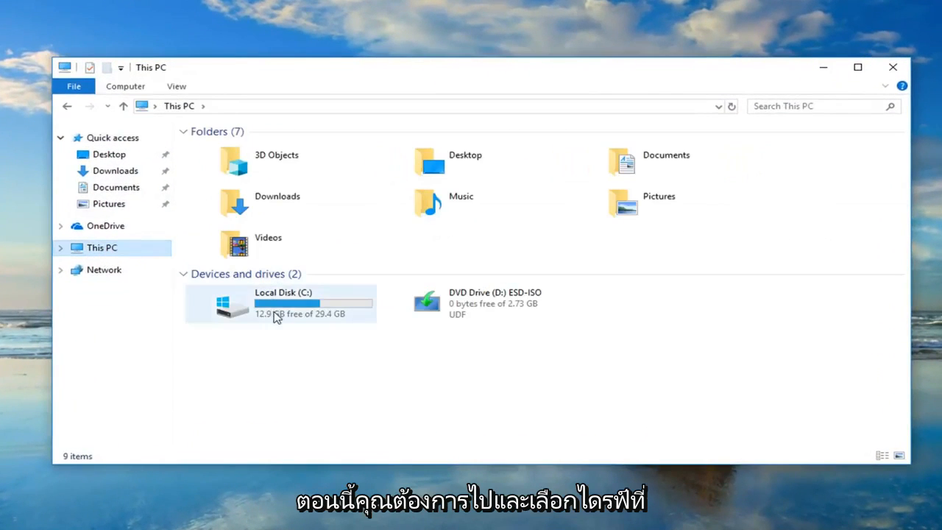
{"action": "left_click", "coordinate": [279, 303]}
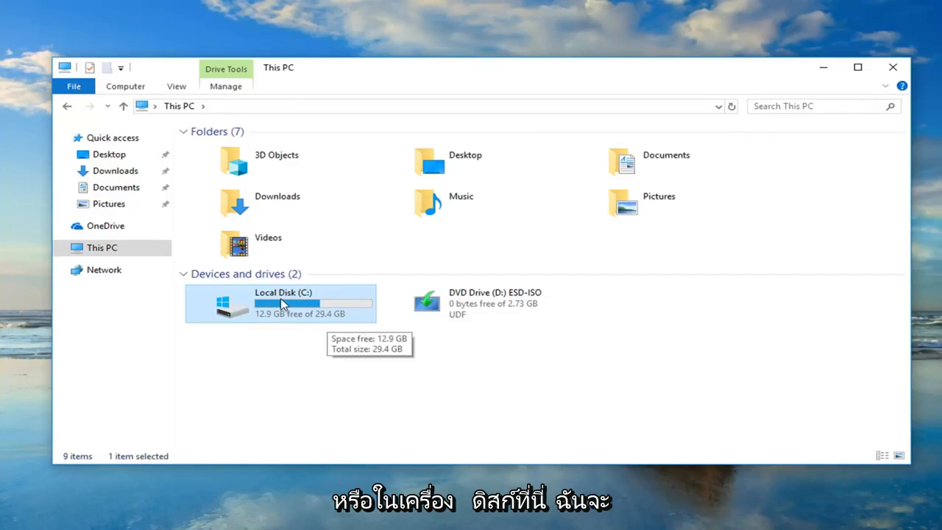
{"action": "right_click", "coordinate": [283, 304]}
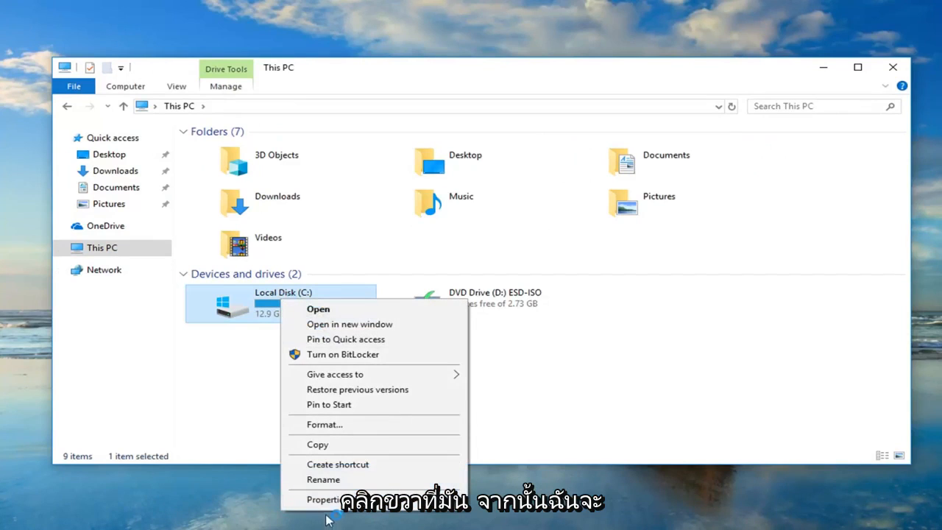
{"action": "left_click", "coordinate": [325, 499]}
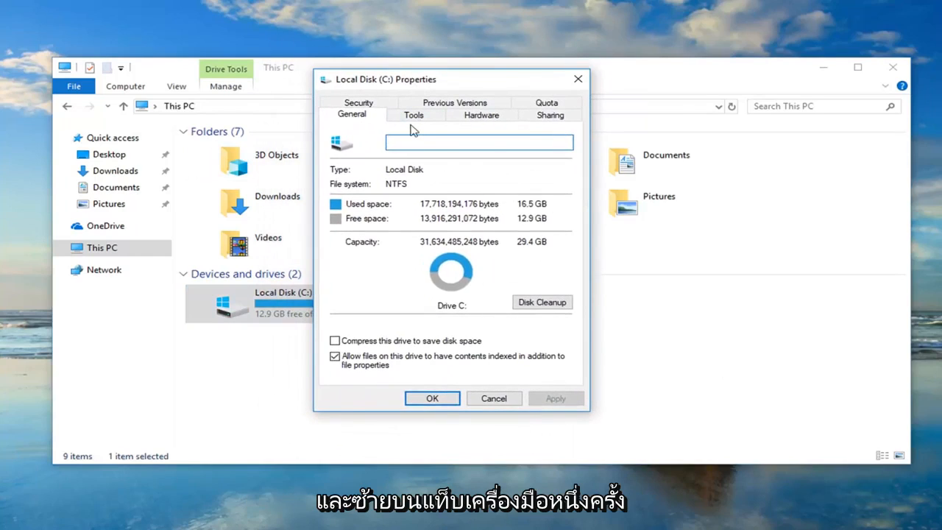
Switch the Local Disk (C:) Properties to the Tools page
{"action": "left_click", "coordinate": [413, 114]}
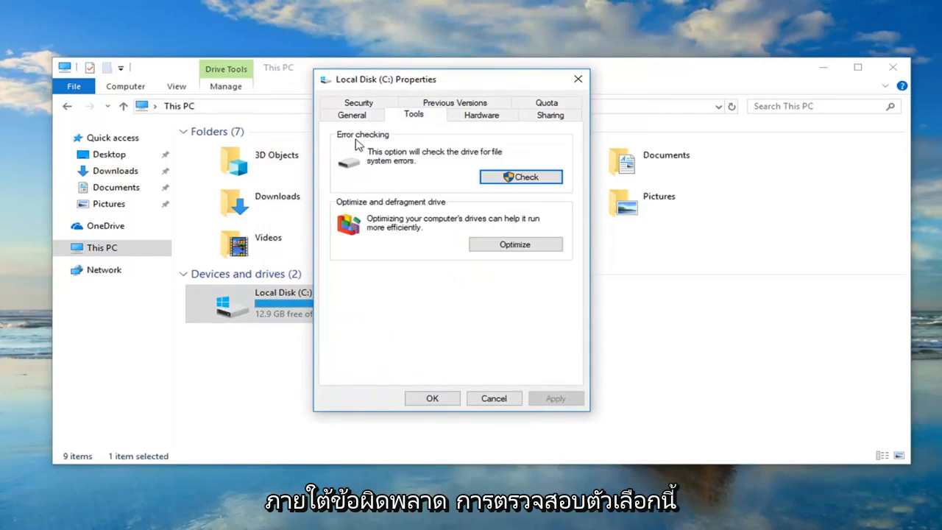
{"action": "mouse_move", "coordinate": [427, 163]}
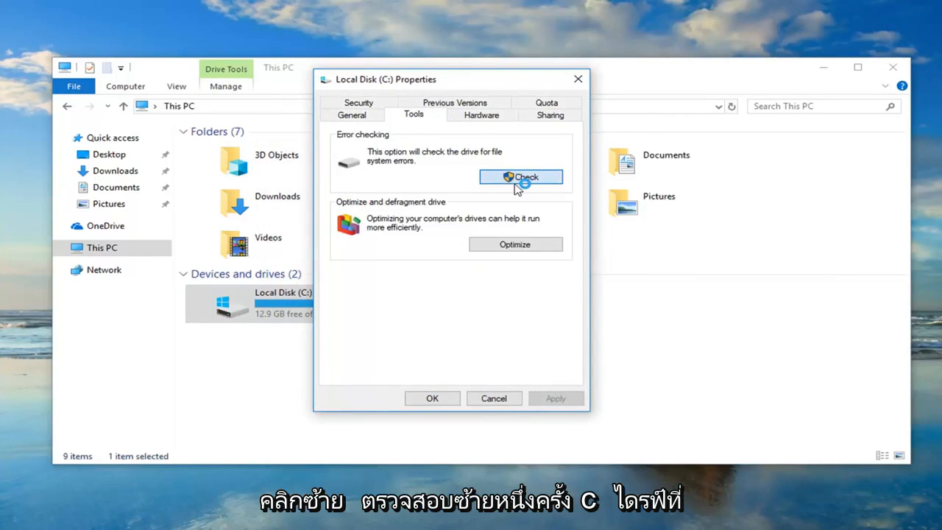
Run Error checking's Scan drive on C: until it reports no errors found
{"action": "left_click", "coordinate": [521, 176]}
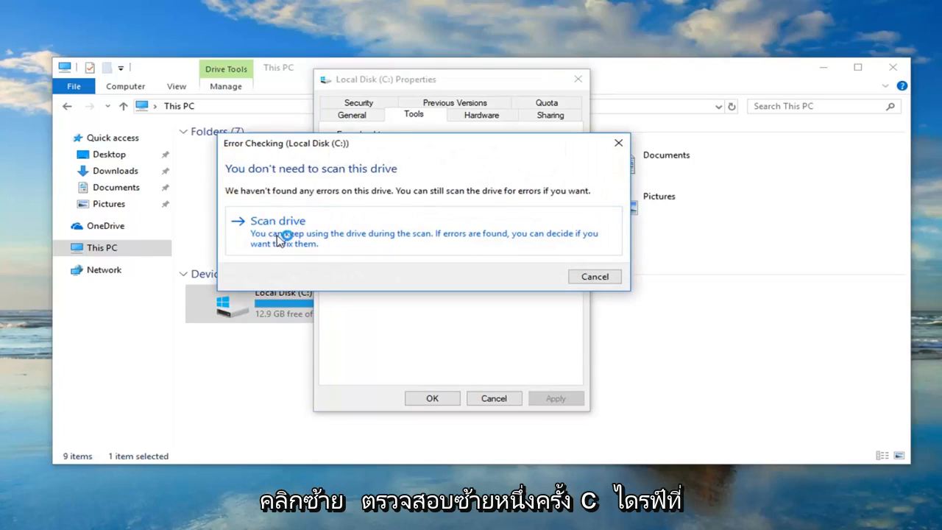
{"action": "mouse_move", "coordinate": [353, 241]}
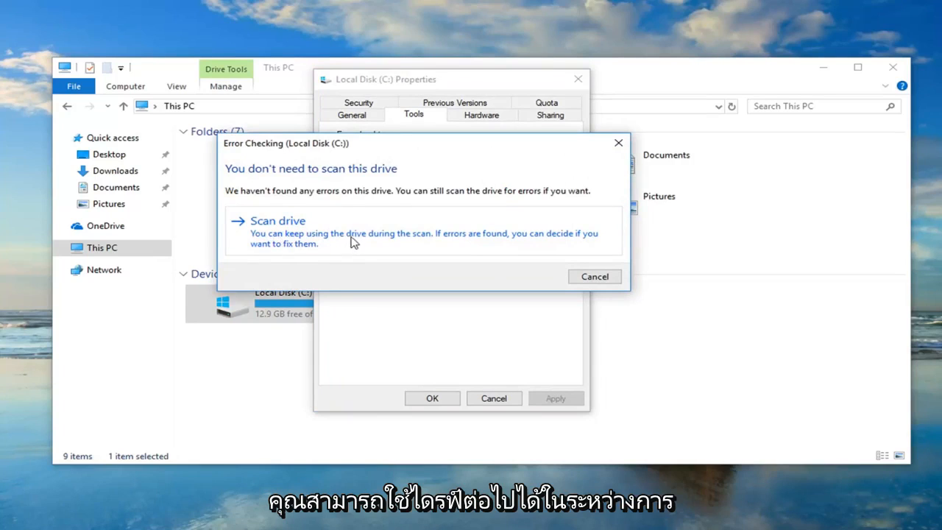
{"action": "mouse_move", "coordinate": [381, 239]}
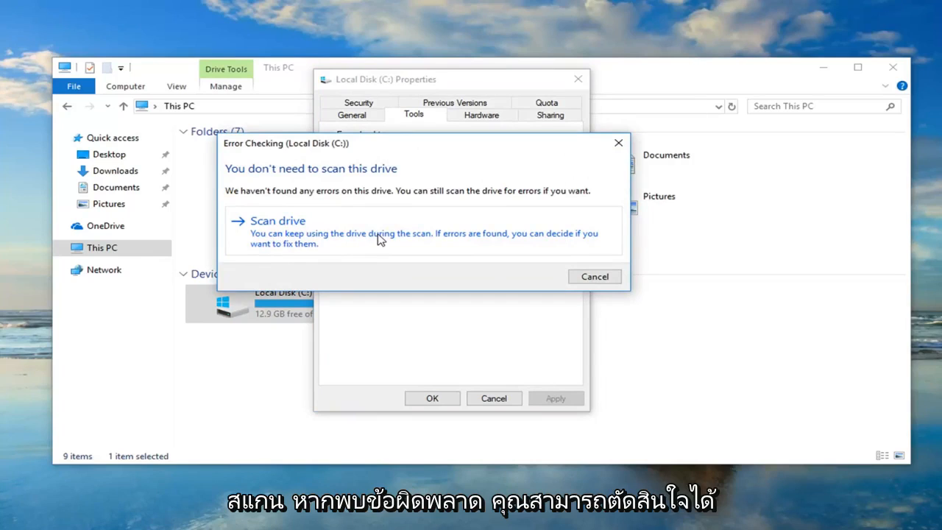
{"action": "left_click", "coordinate": [278, 221]}
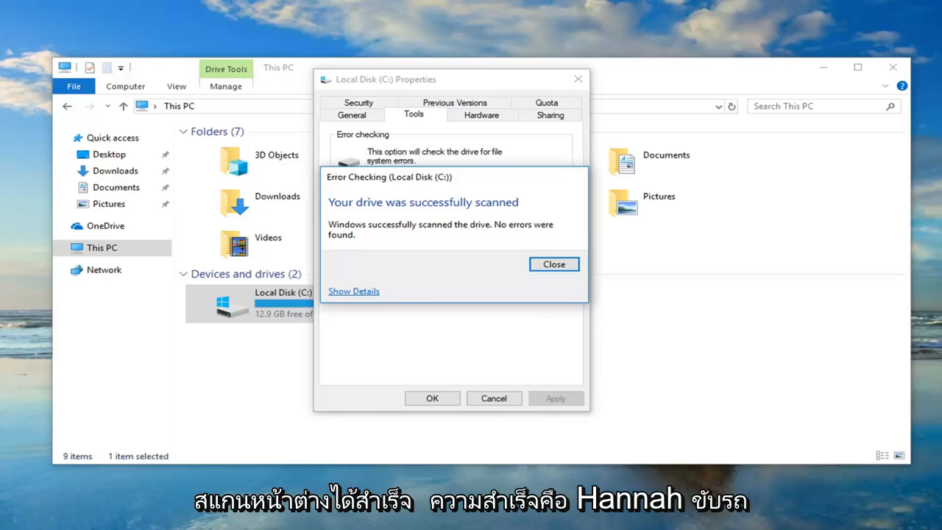
{"action": "mouse_move", "coordinate": [439, 259]}
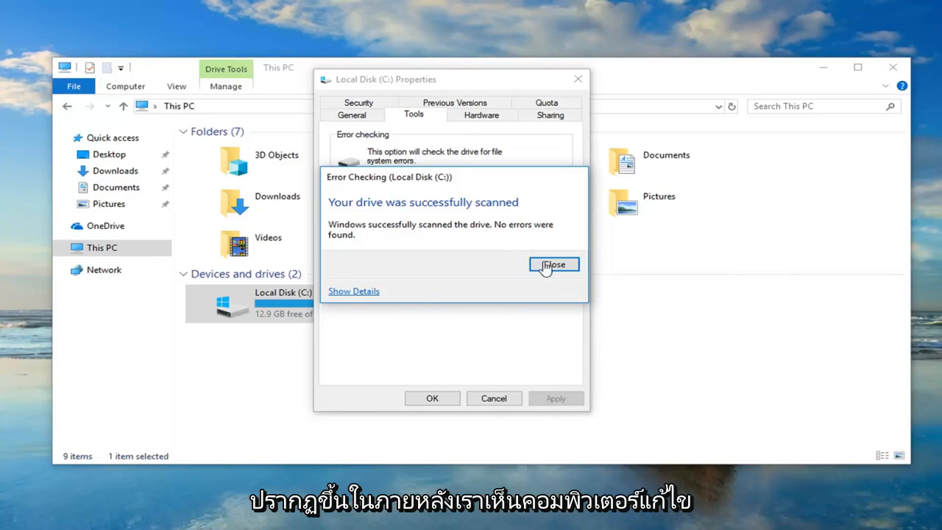
Dismiss the 'successfully scanned' Error Checking result dialog
{"action": "left_click", "coordinate": [554, 264]}
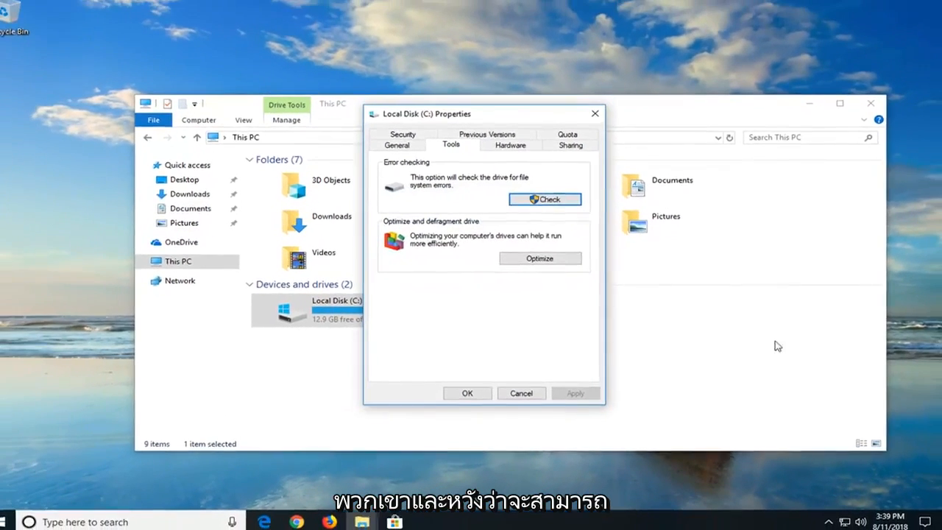